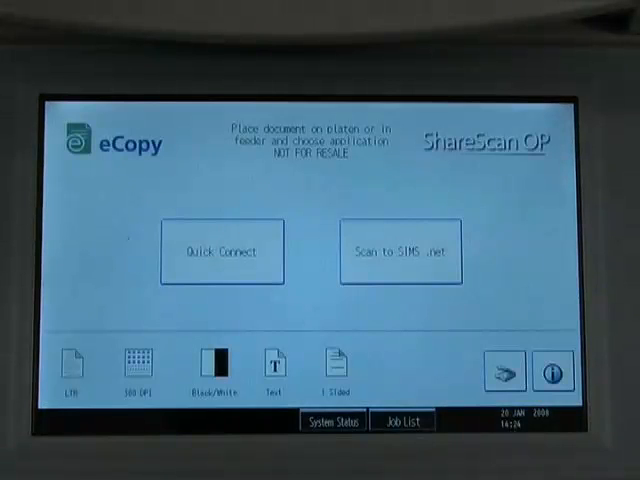
- Start the Scan to SIMS .net application from the ShareScan home screen
{"action": "left_click", "coordinate": [400, 252]}
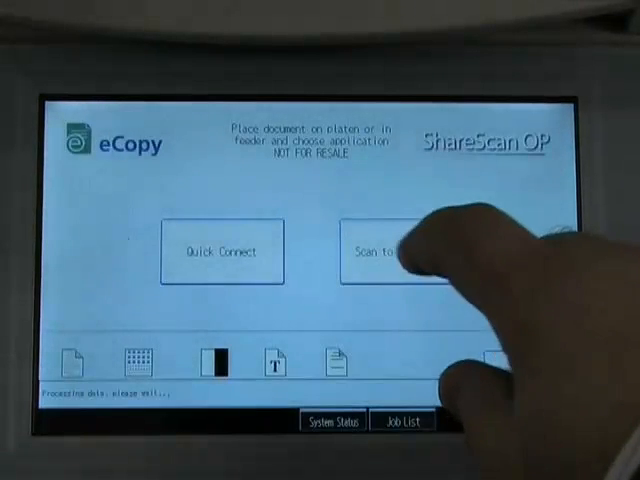
- Scan the letter and send the scanned page on to SIMS .net
{"action": "left_click", "coordinate": [400, 250]}
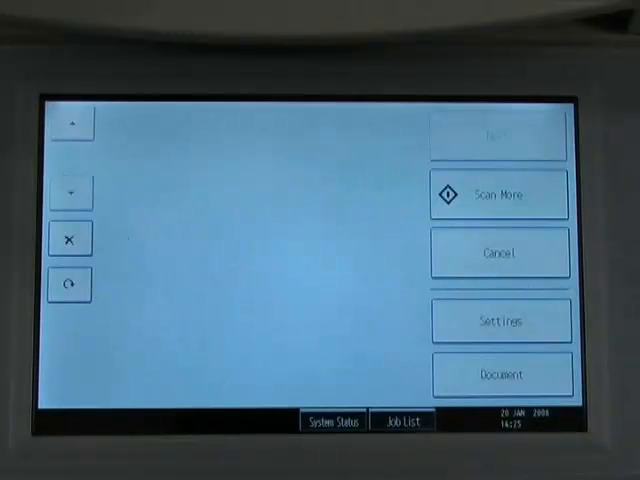
{"action": "left_click", "coordinate": [500, 194]}
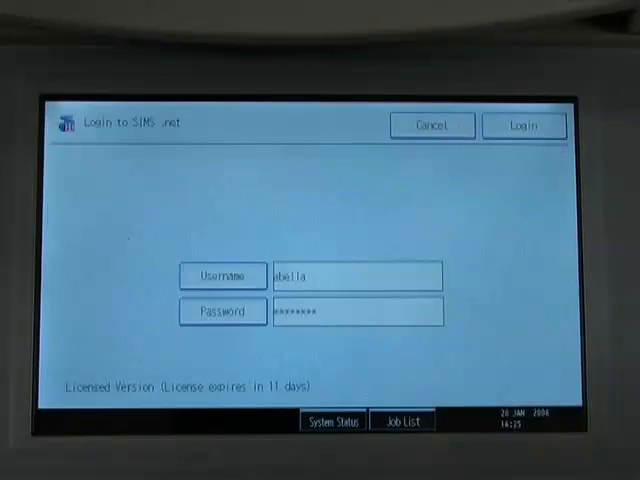
- Log in to SIMS .net with the pre-filled username and password
{"action": "left_click", "coordinate": [524, 126]}
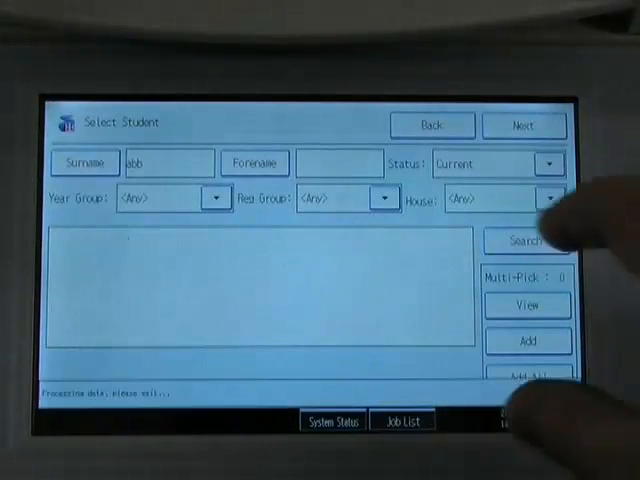
- Search for the student by the entered surname and select their record
{"action": "left_click", "coordinate": [524, 242]}
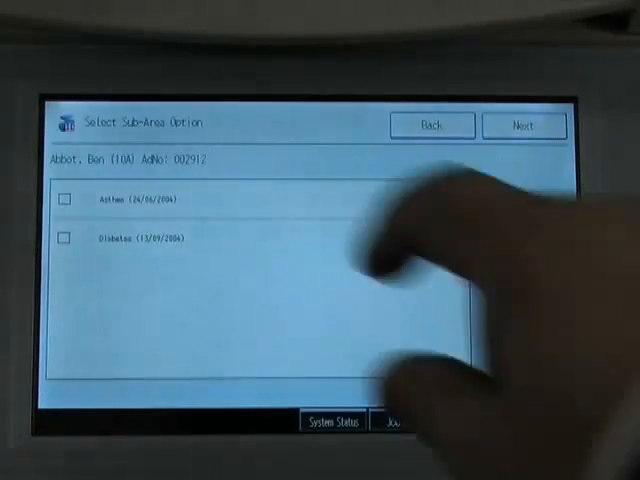
- Tick Asthma, set type Letter with summary 'asthma note', and save to SIMS .net
{"action": "left_click", "coordinate": [64, 200]}
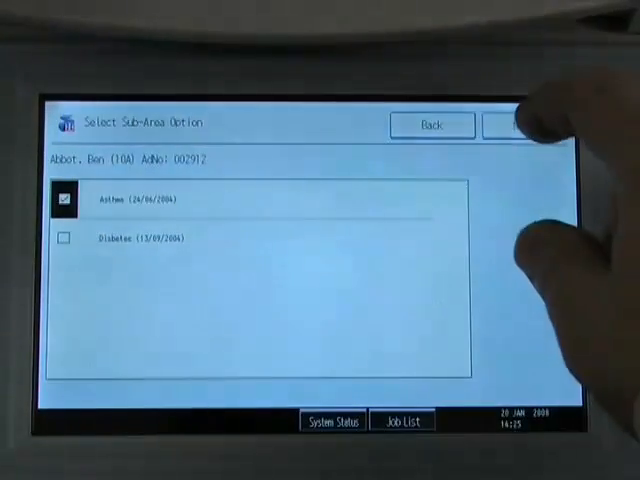
{"action": "left_click", "coordinate": [520, 124]}
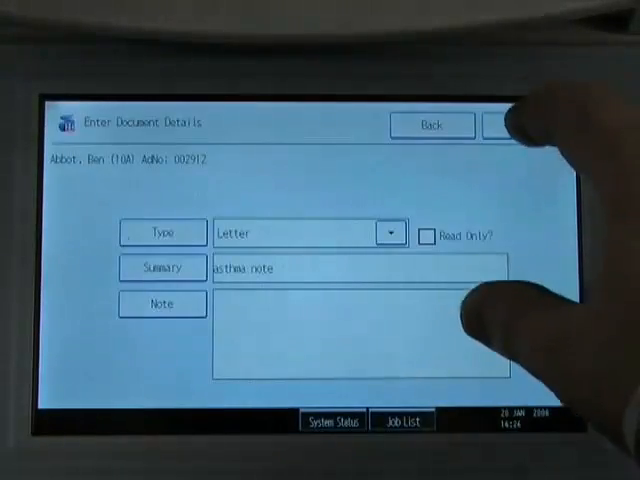
{"action": "left_click", "coordinate": [510, 124]}
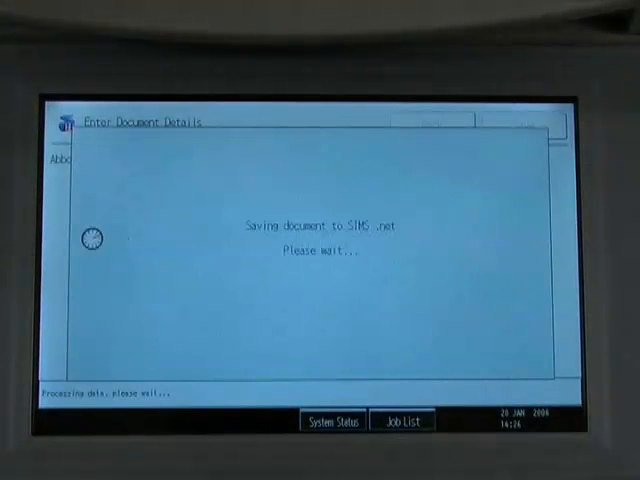